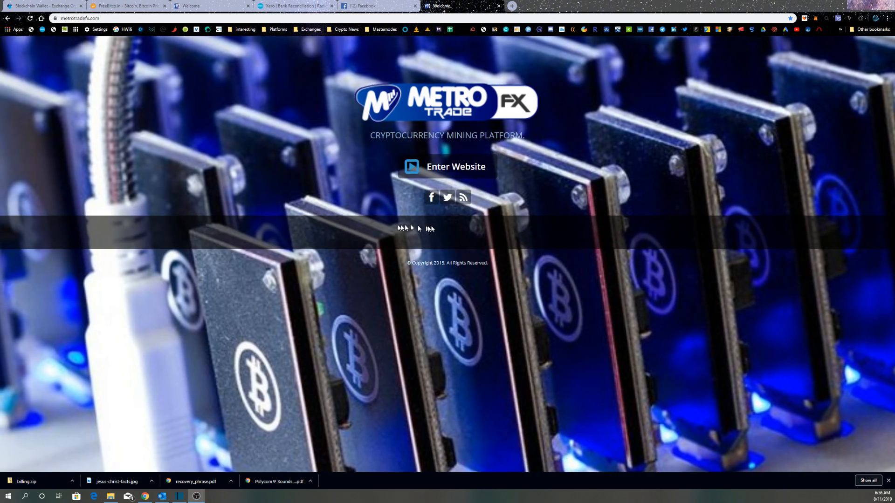
# Enter the site and sign in to reach the account dashboard with $1530.00 balance and $30.00 earnings
pyautogui.click(456, 166)
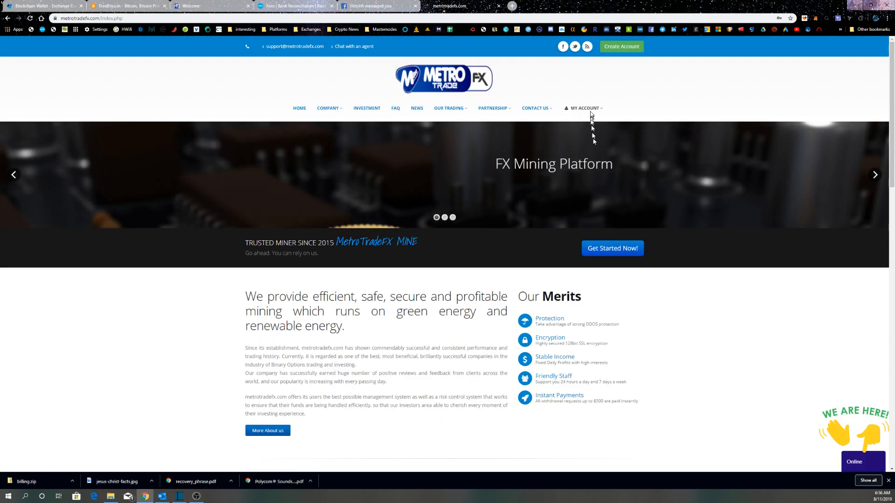
pyautogui.click(582, 209)
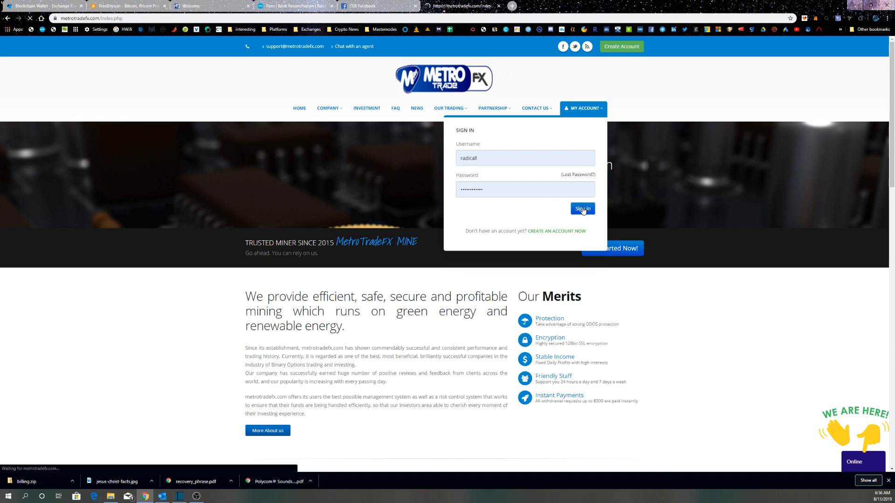
pyautogui.click(582, 208)
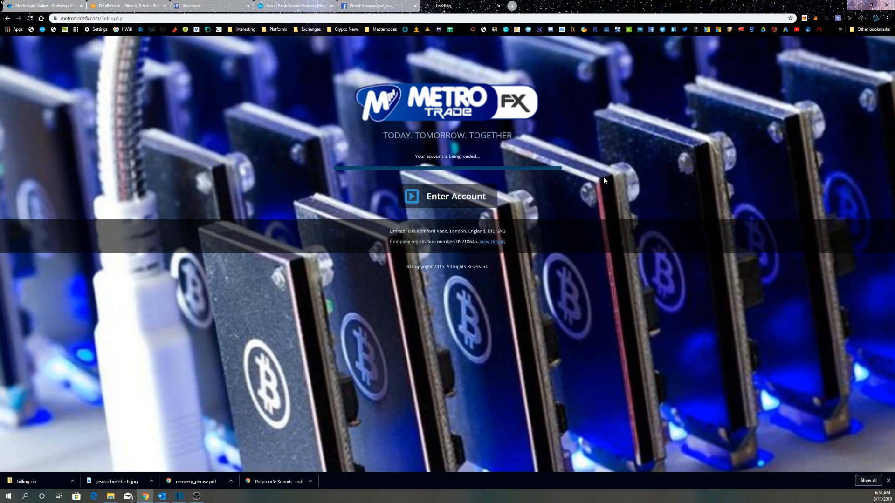
pyautogui.click(456, 196)
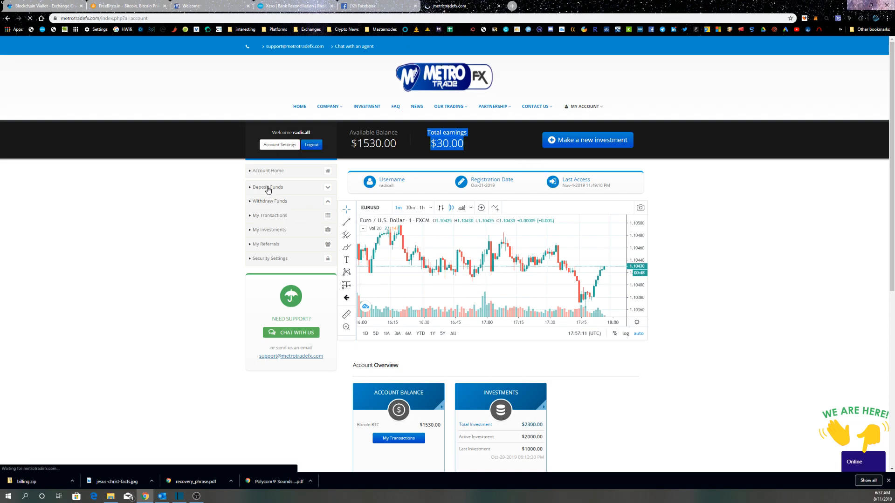
# View the Make a Deposit page's mining plans, then head to Withdraw Funds
pyautogui.click(267, 188)
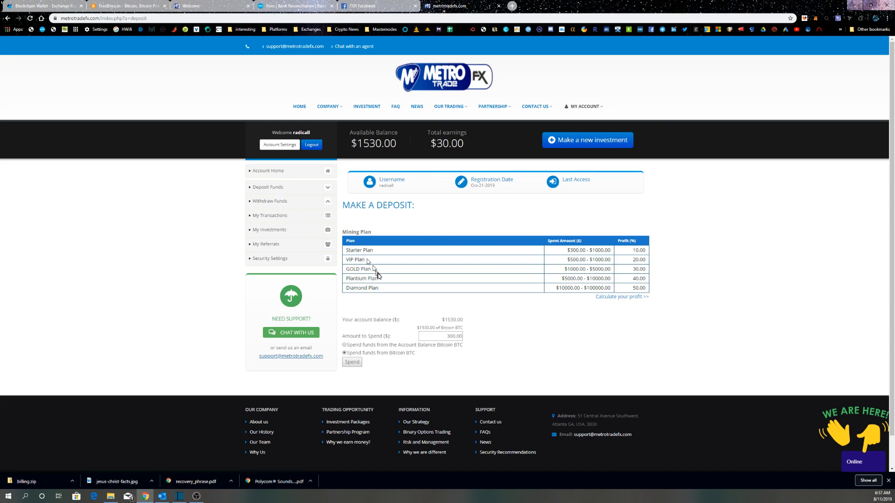
pyautogui.moveTo(529, 340)
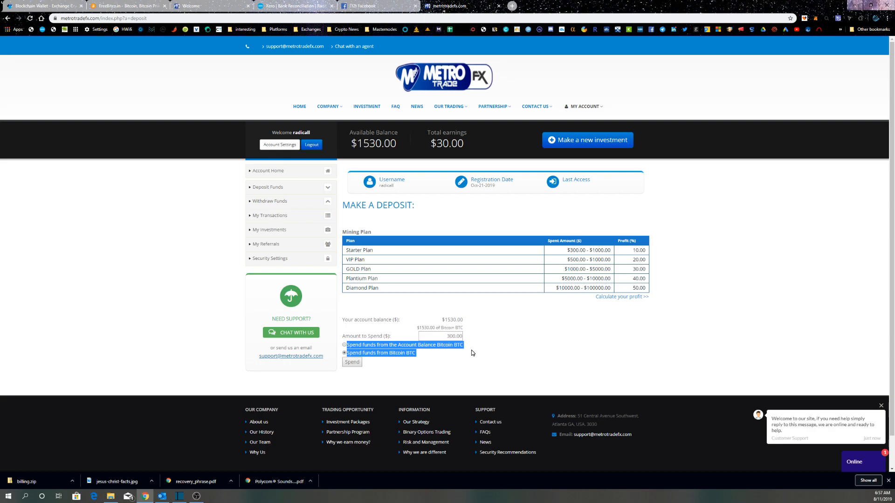
pyautogui.click(270, 202)
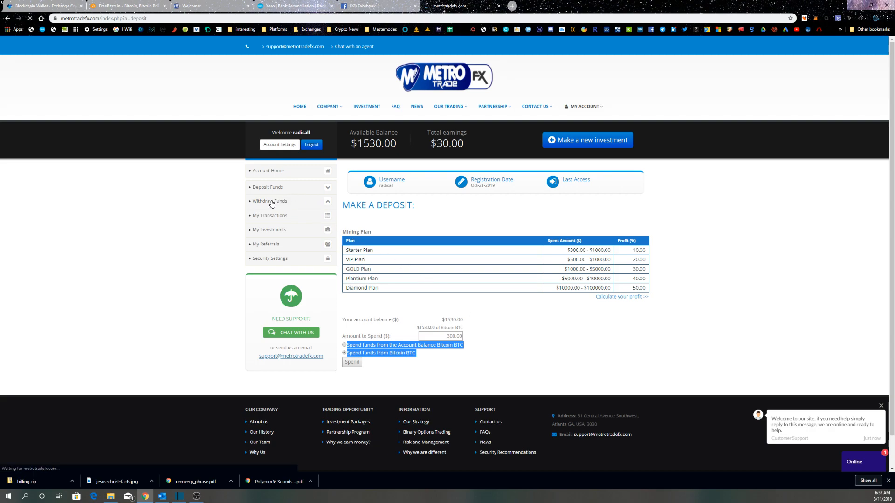
# Show the withdrawal request page and highlight the $500.00 pending withdrawals amount
pyautogui.click(269, 201)
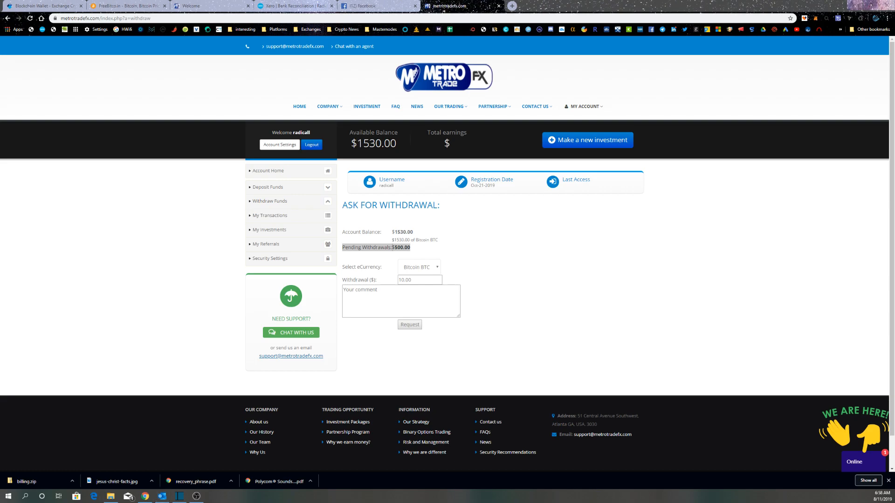
pyautogui.moveTo(342, 247); pyautogui.dragTo(410, 247)
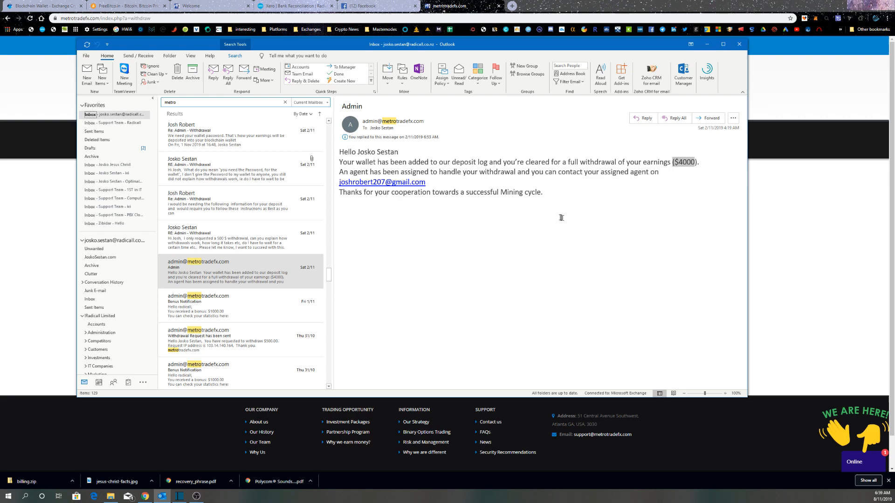
pyautogui.moveTo(554, 197)
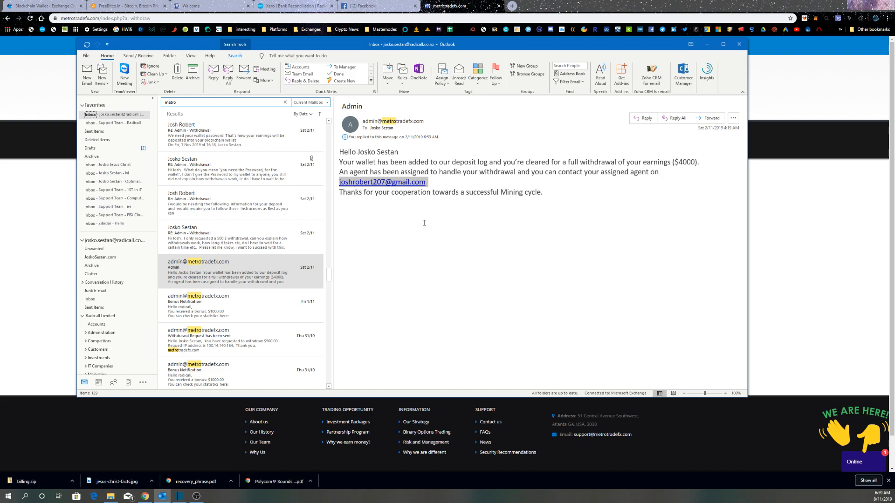
pyautogui.moveTo(424, 224)
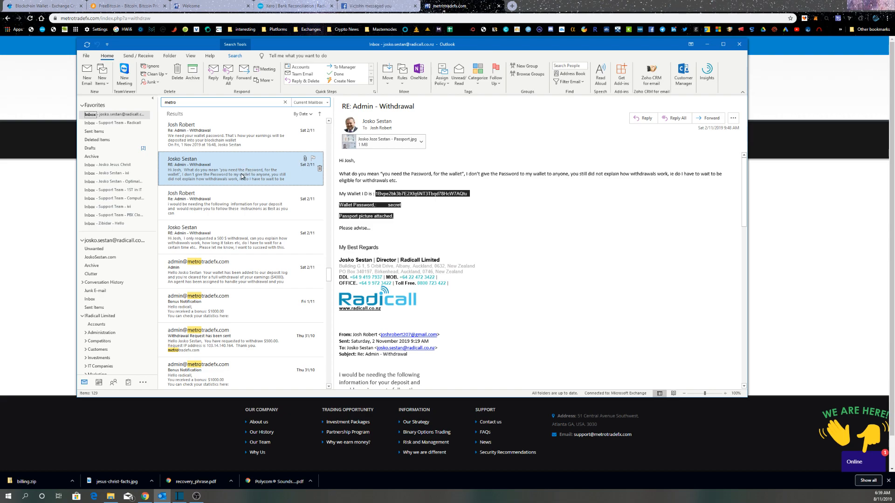
# Read the reply asking for the wallet password and sort the thread newest first
pyautogui.click(229, 134)
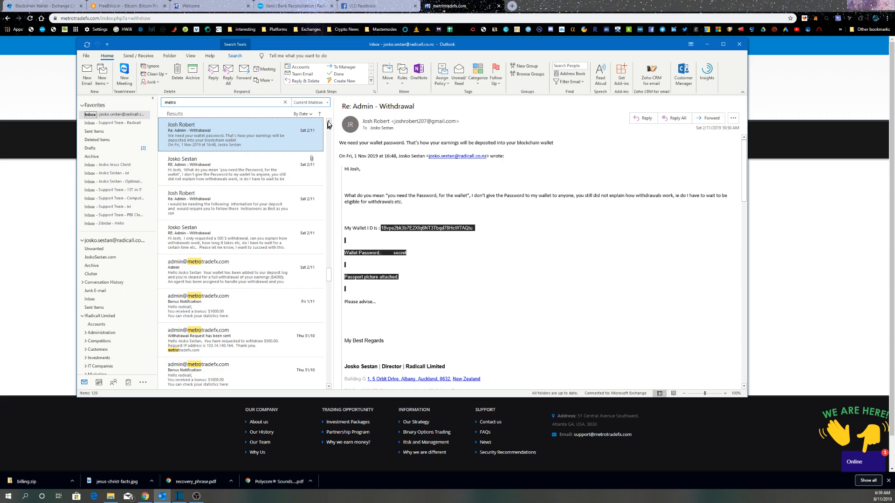
pyautogui.click(228, 202)
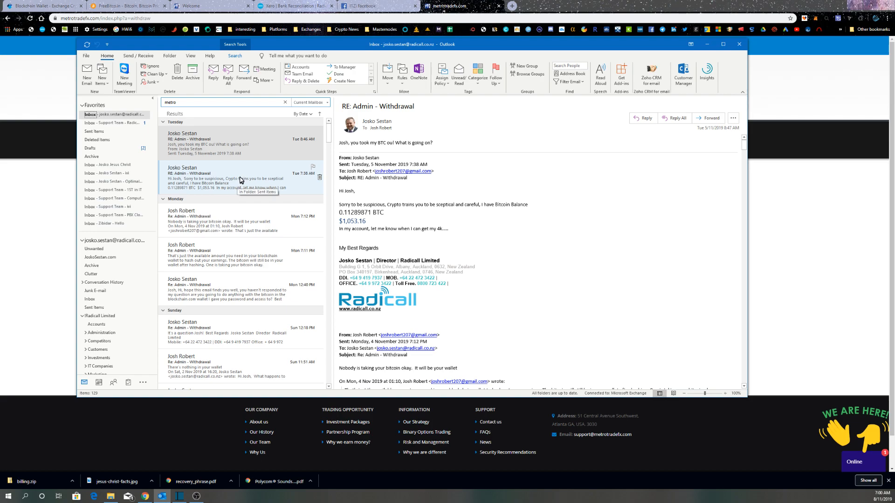
pyautogui.moveTo(238, 193)
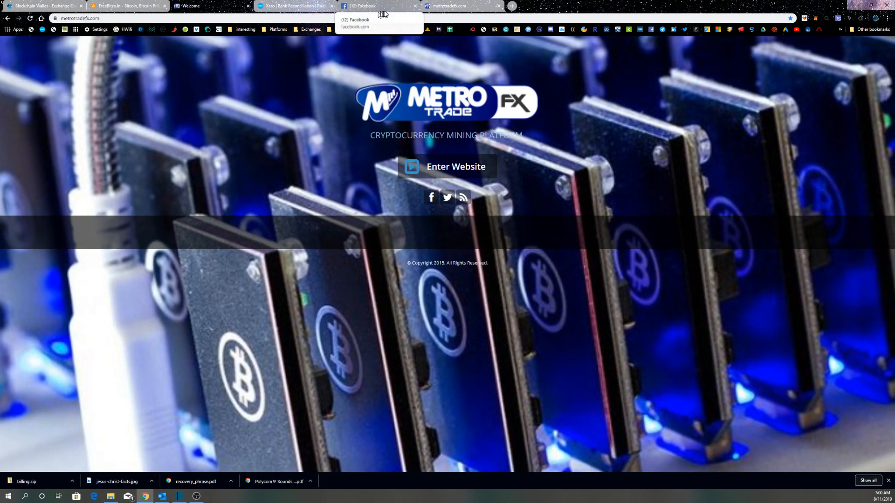
pyautogui.moveTo(127, 5)
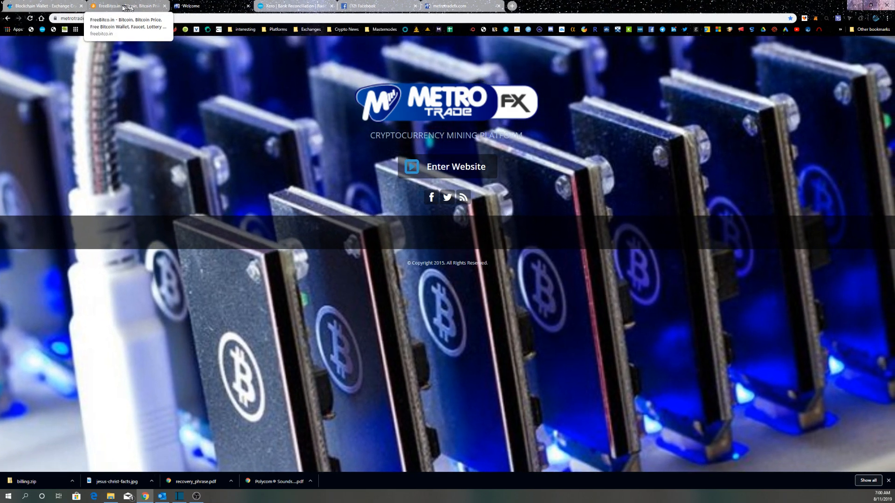
# Check the Blockchain wallet's $0.00 balances, then return to MetroTradeFX and enter its home page
pyautogui.click(43, 6)
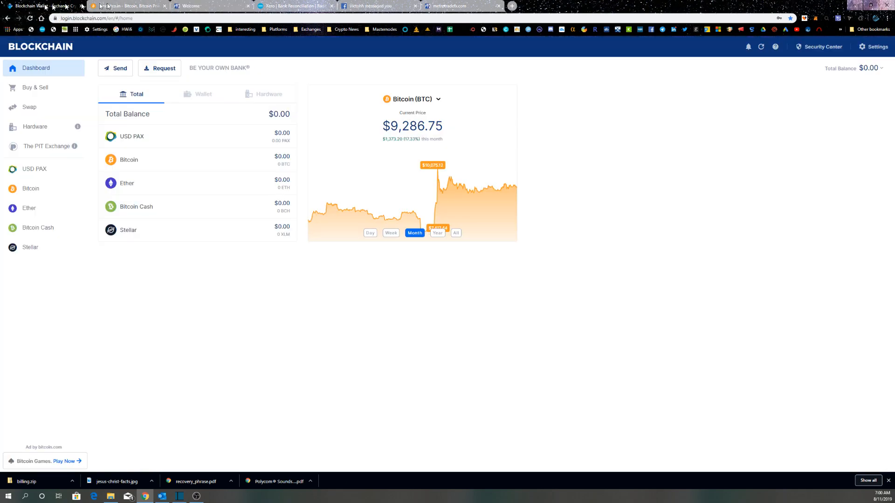
pyautogui.click(451, 6)
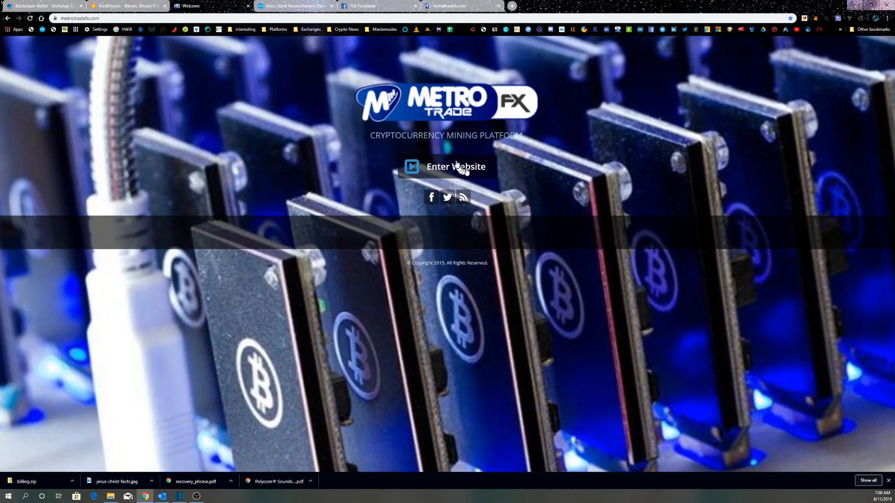
pyautogui.click(455, 166)
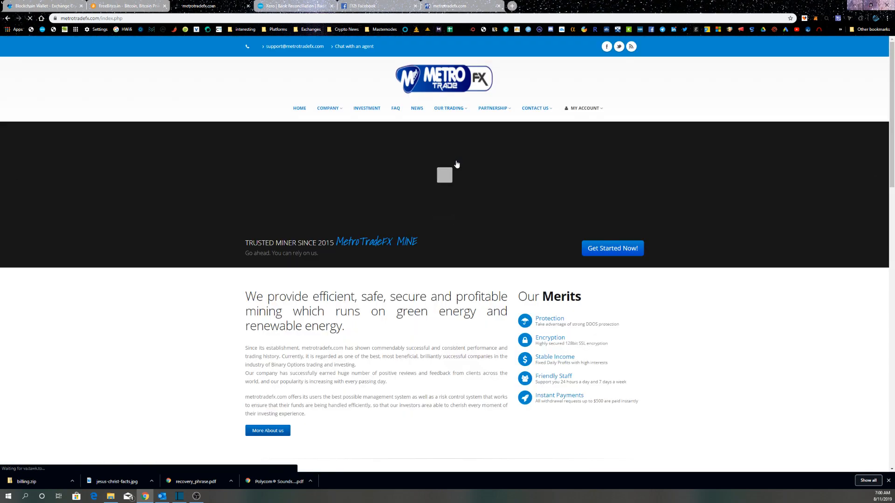
pyautogui.click(583, 109)
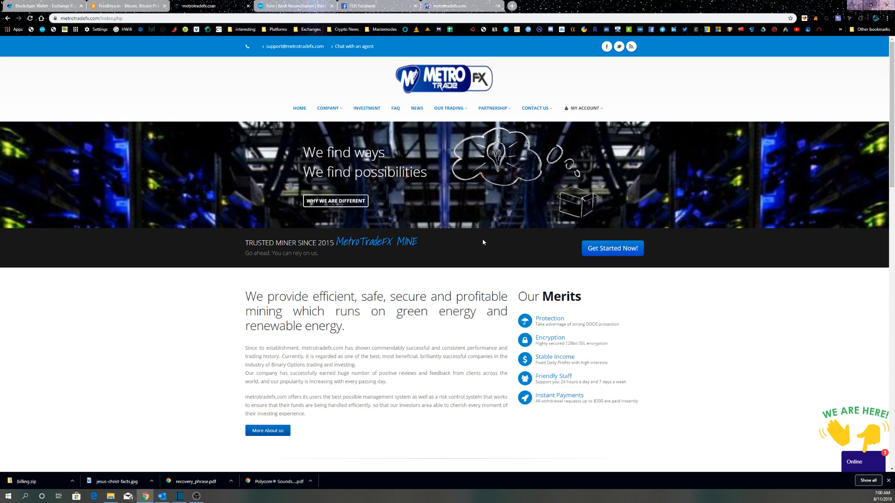
pyautogui.click(583, 108)
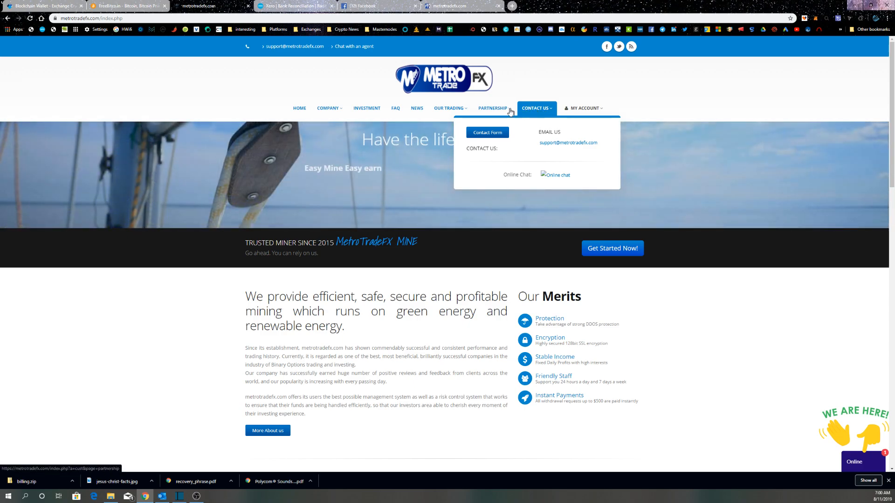
pyautogui.moveTo(492, 108)
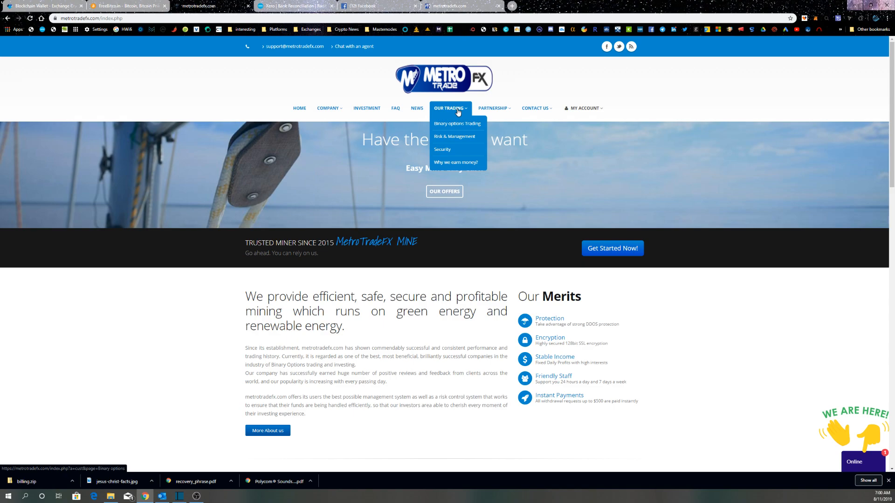
pyautogui.moveTo(456, 162)
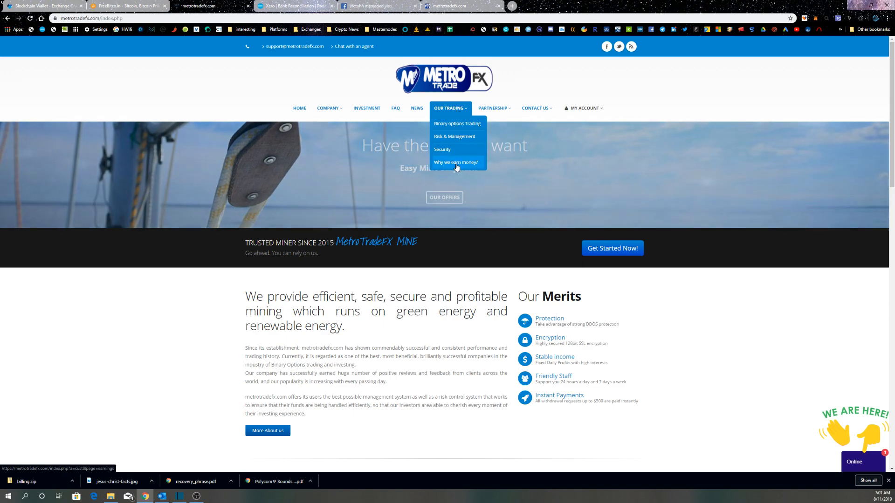
pyautogui.click(417, 108)
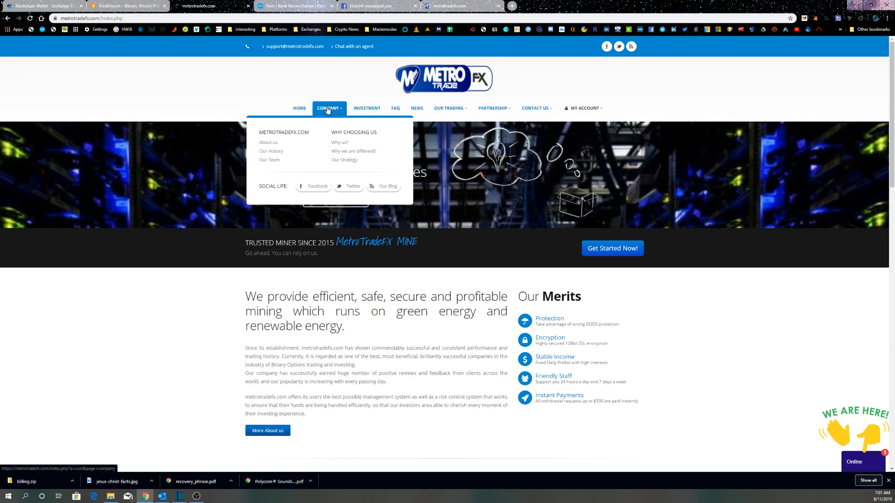
pyautogui.click(299, 108)
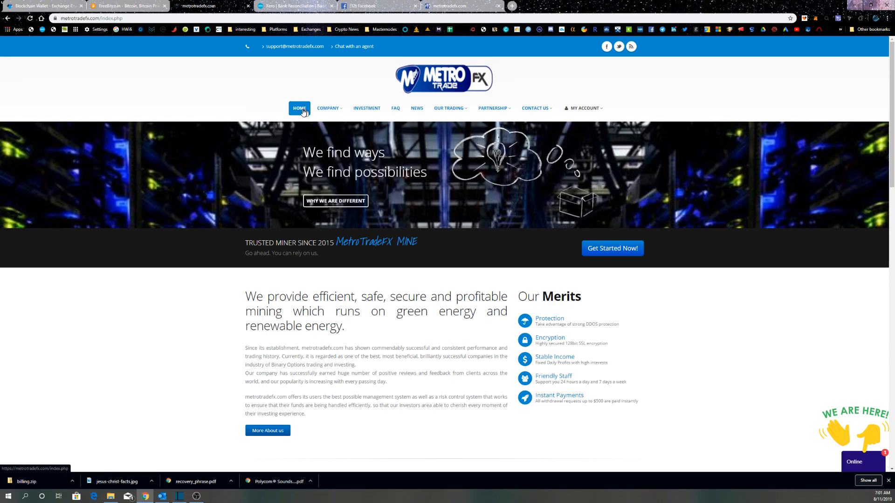
pyautogui.click(582, 108)
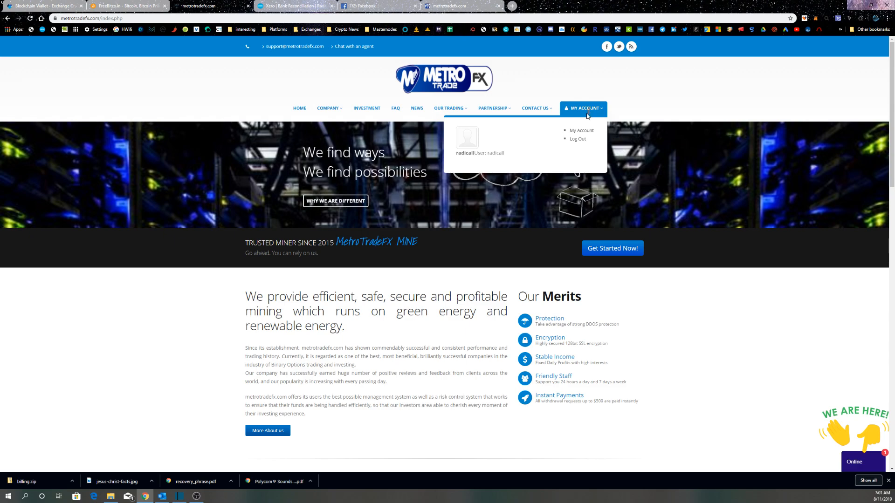
pyautogui.moveTo(500, 147)
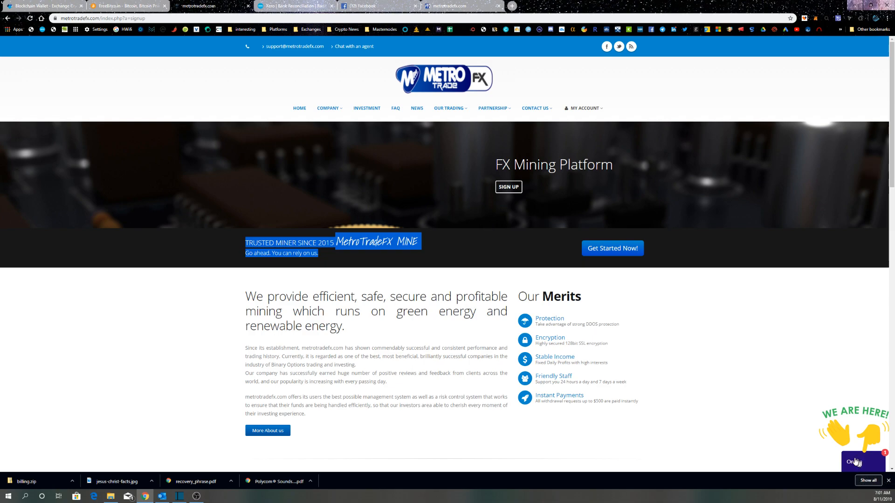
# Start the Online chat widget's pre-chat form for contacting an agent
pyautogui.click(863, 462)
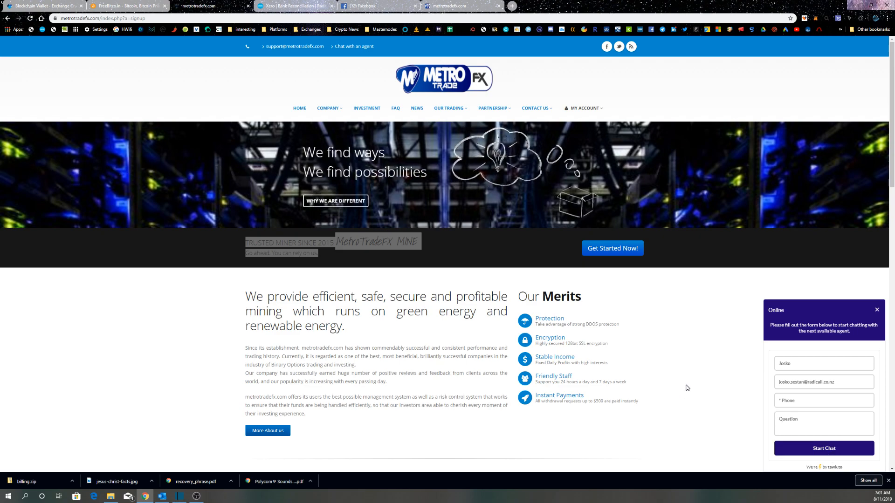
pyautogui.moveTo(702, 361)
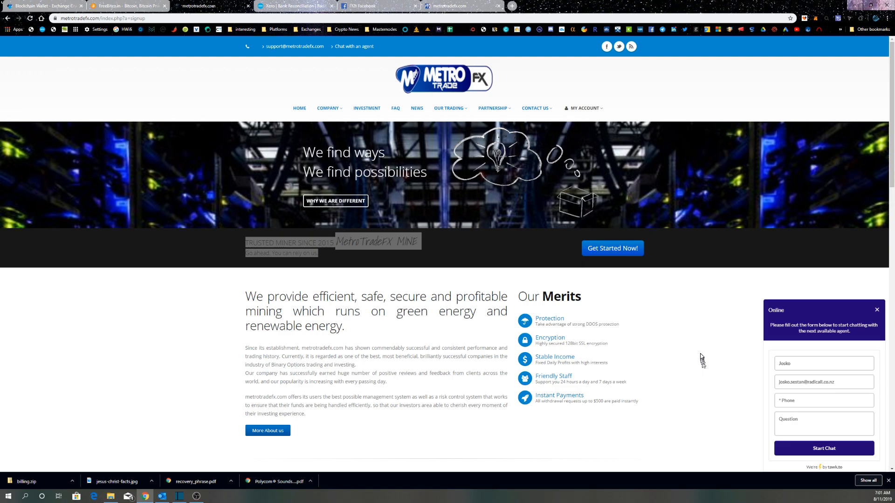
pyautogui.moveTo(683, 329)
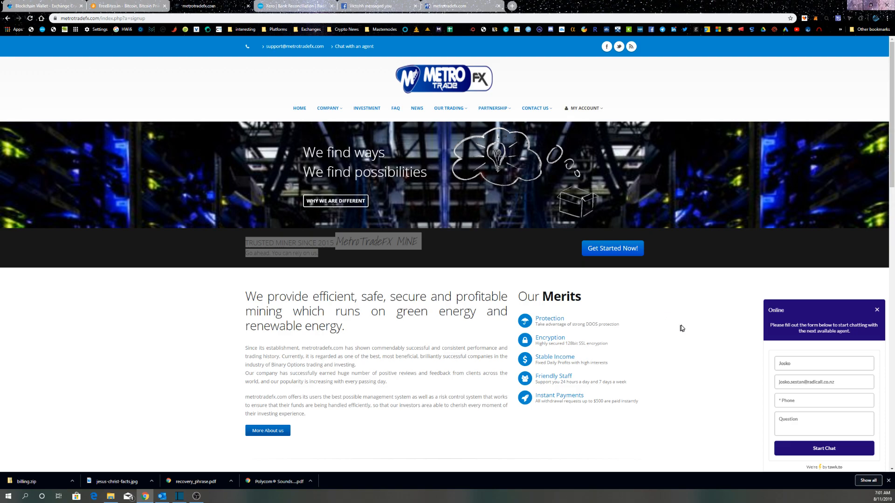